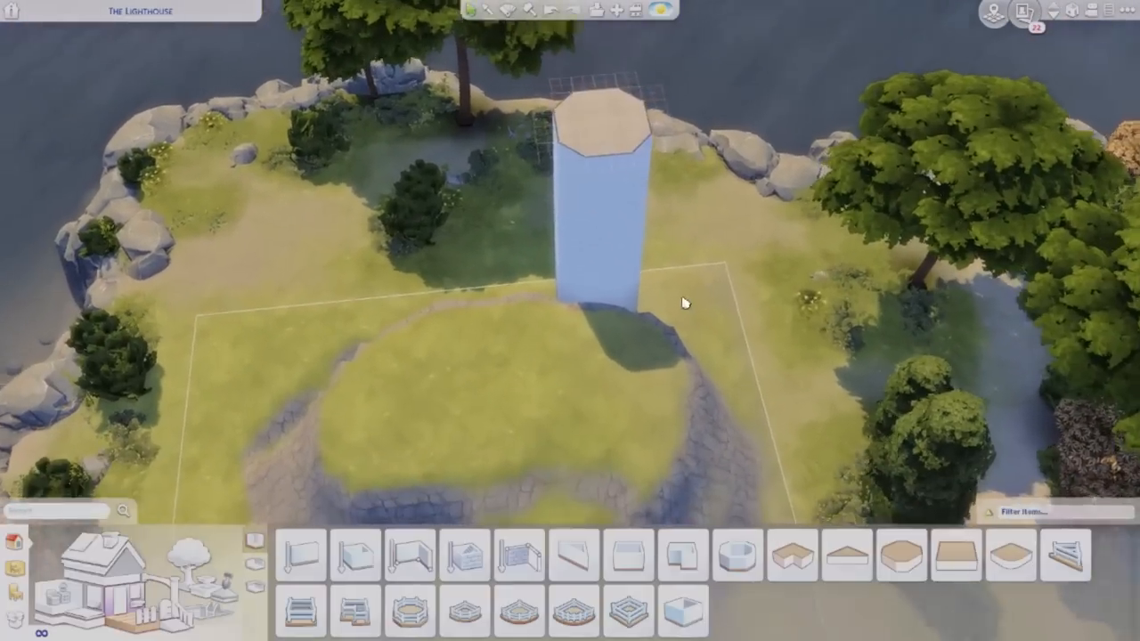
Switch Build Mode to the Terrain Tools to sculpt the lighthouse hill
{"action": "left_click", "coordinate": [302, 554]}
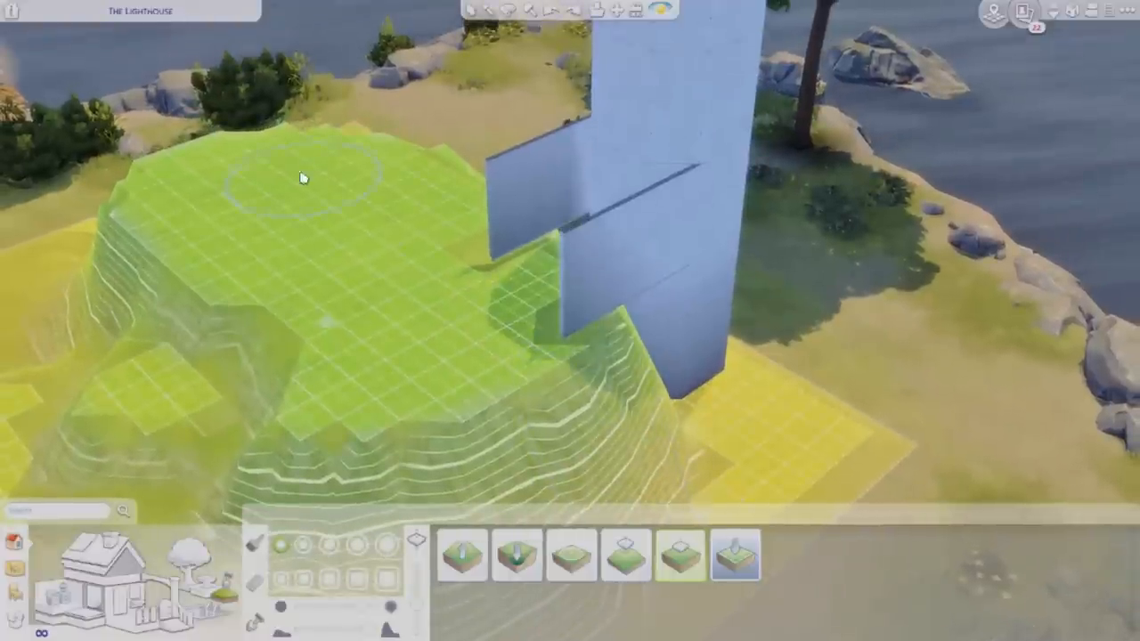
{"action": "mouse_move", "coordinate": [624, 556]}
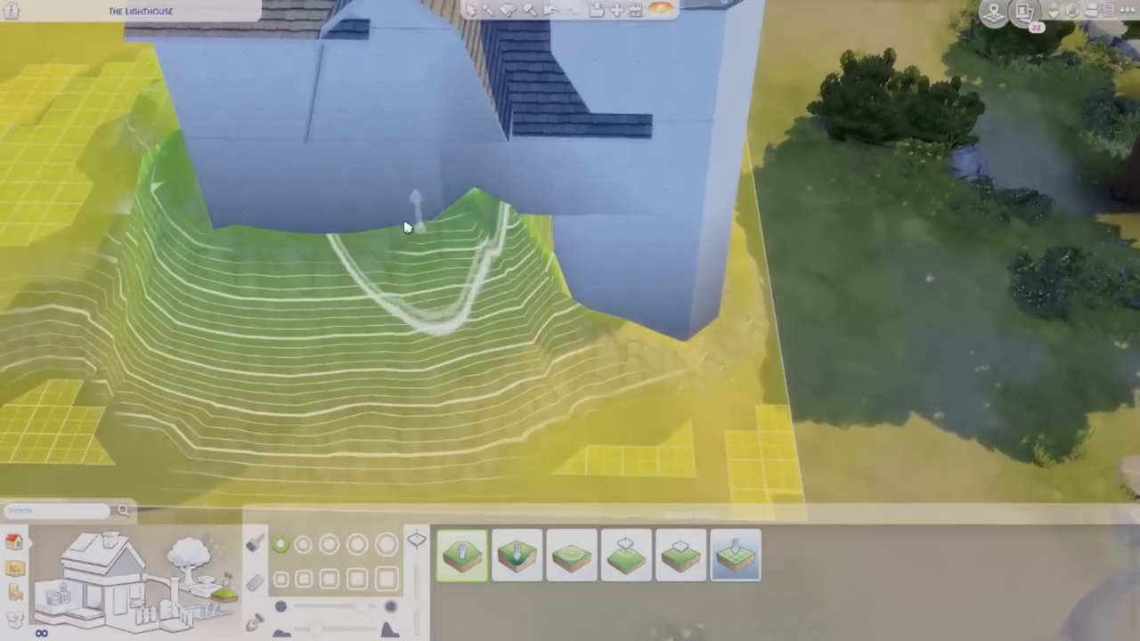
Leave terrain sculpting and start placing boulders against the house foundation
{"action": "left_click", "coordinate": [570, 556]}
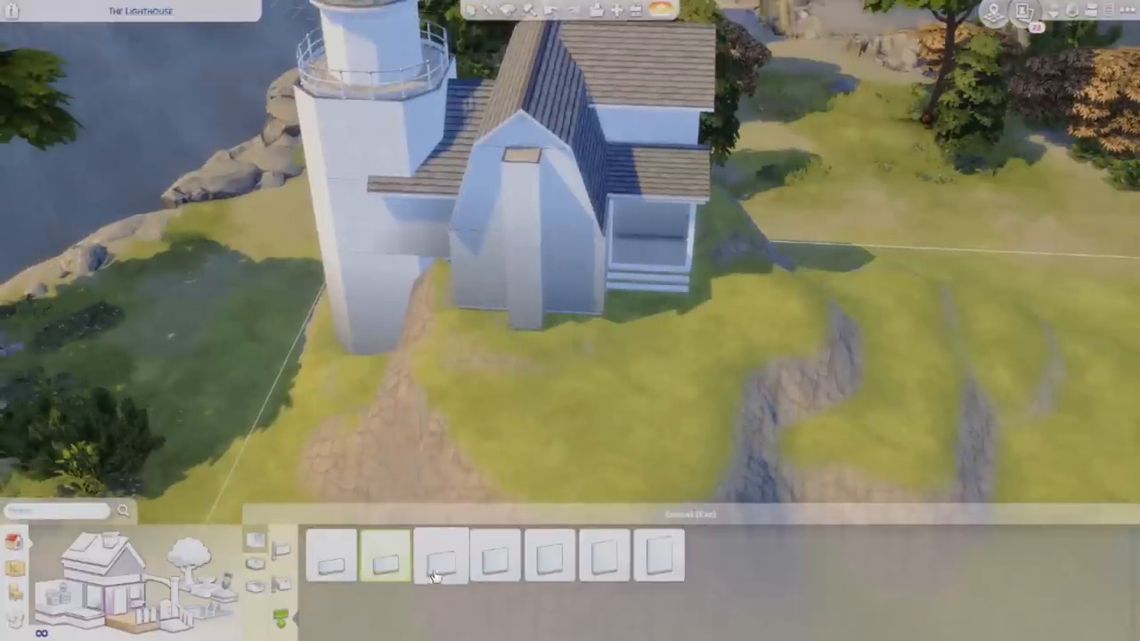
{"action": "left_click", "coordinate": [548, 556]}
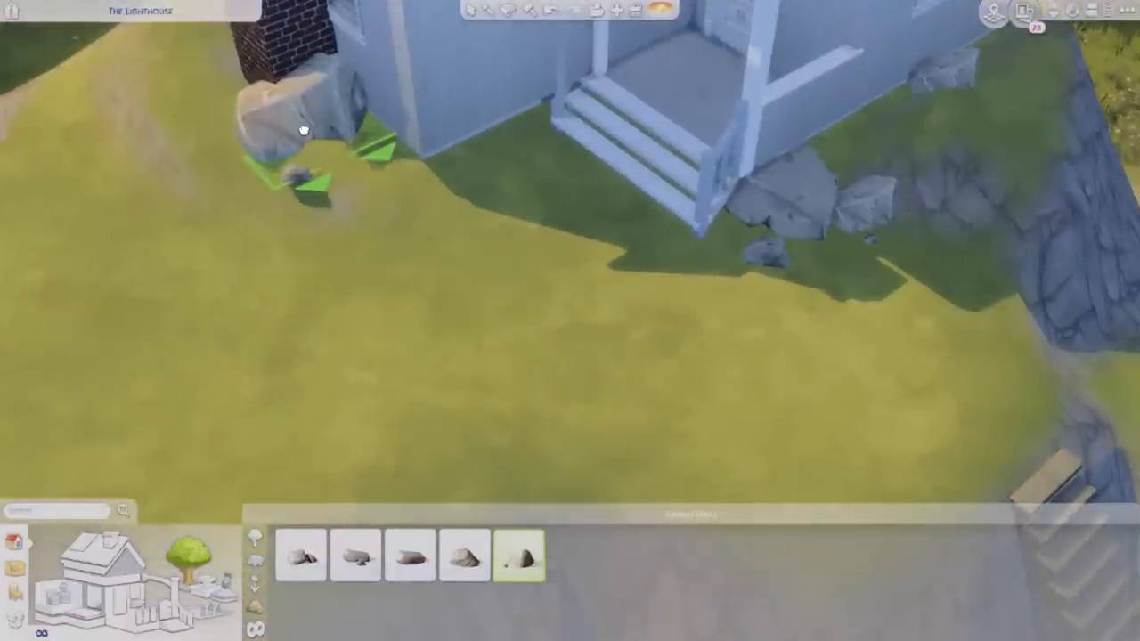
Place boulders at the house foundation and lighthouse base, then browse lanterns
{"action": "left_click", "coordinate": [410, 556]}
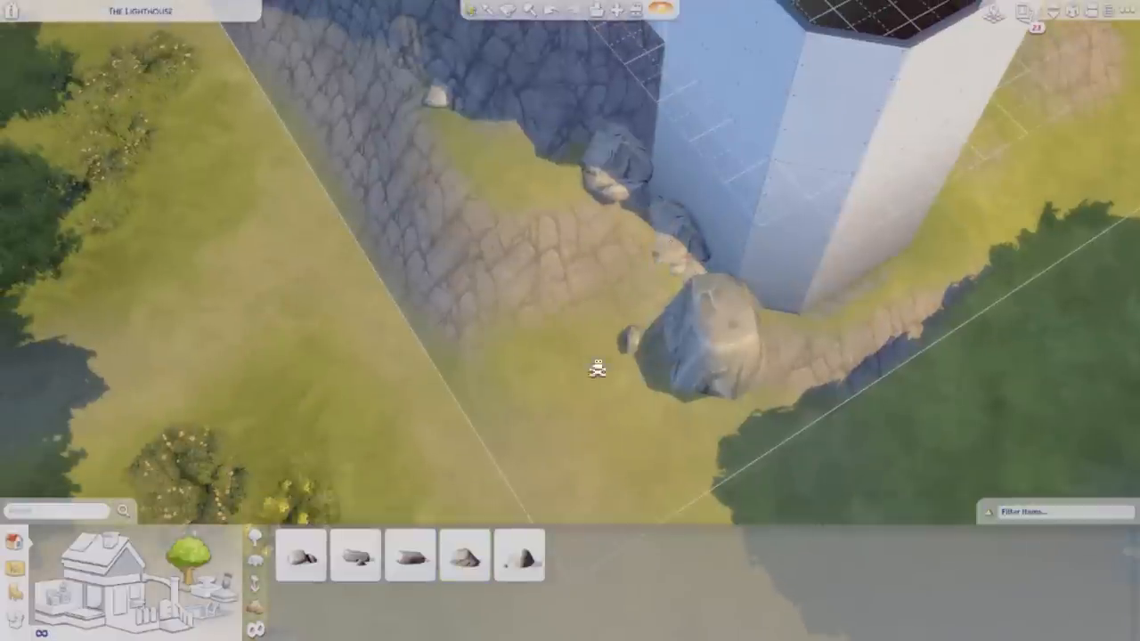
{"action": "left_click", "coordinate": [463, 555]}
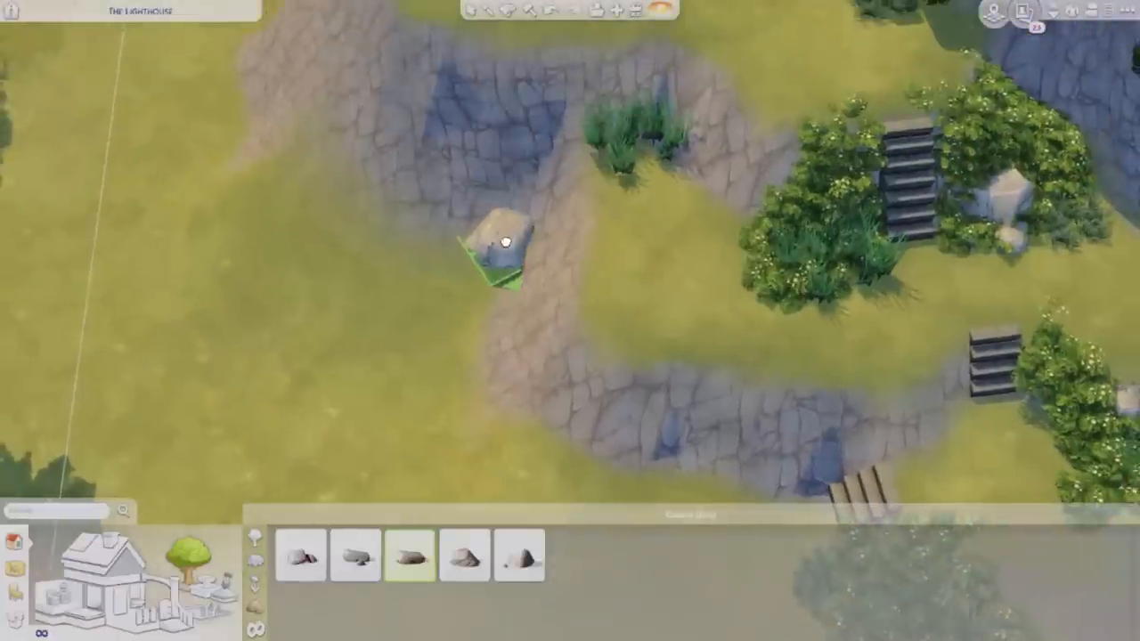
{"action": "left_click", "coordinate": [301, 554]}
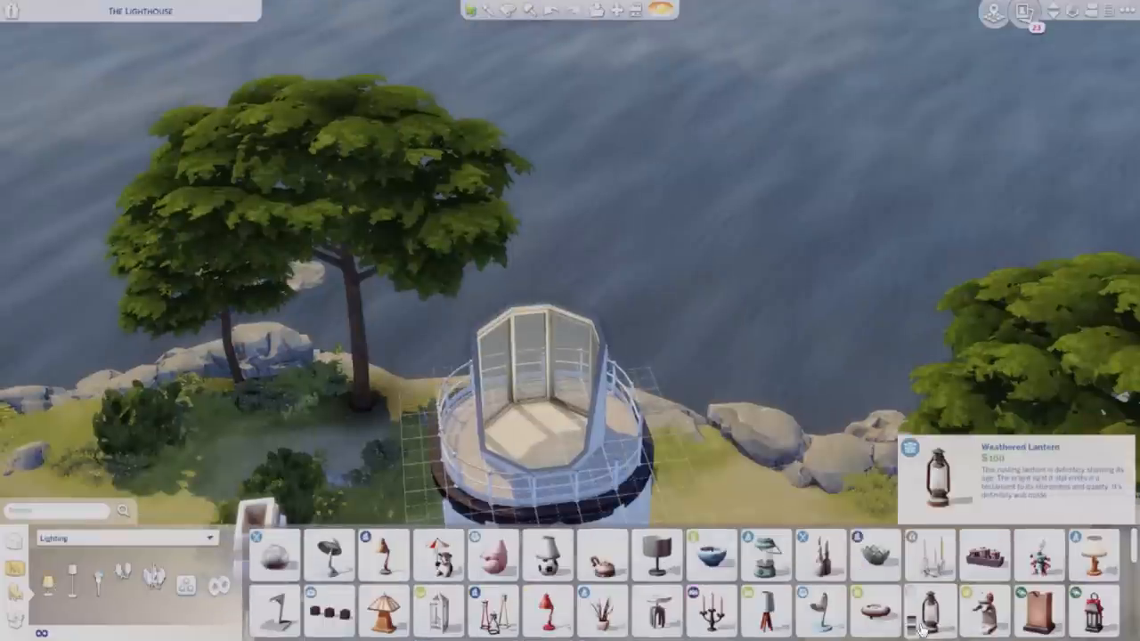
Pick the Weathered Lantern for the glass lamp room atop the lighthouse
{"action": "left_click", "coordinate": [930, 614]}
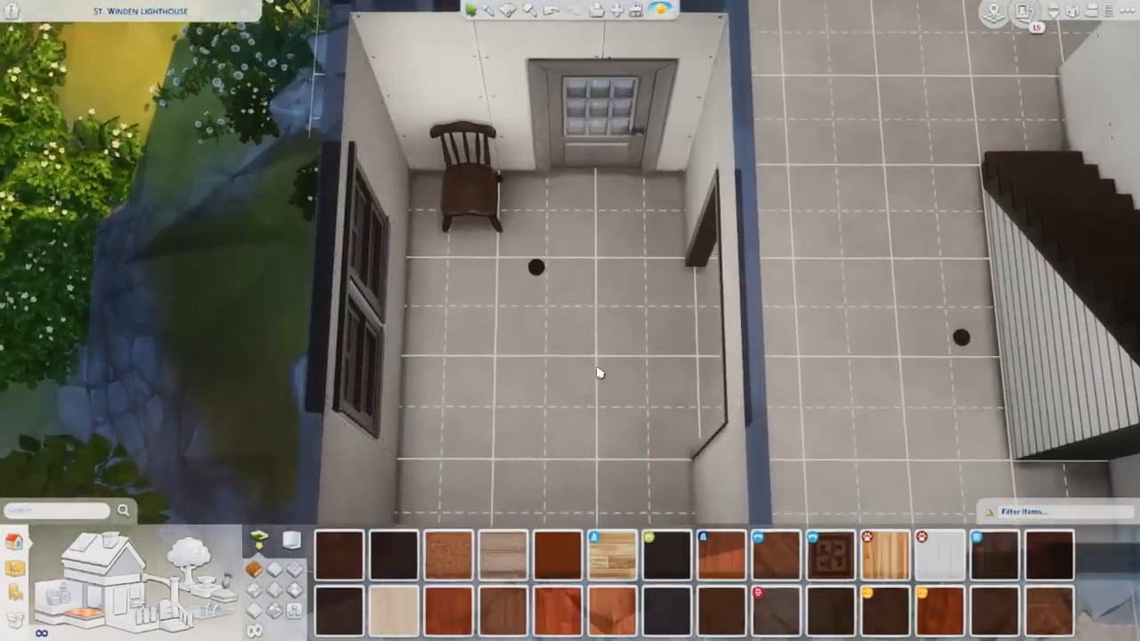
Paint the small rocking-chair room with the wooden floor
{"action": "left_click", "coordinate": [997, 556]}
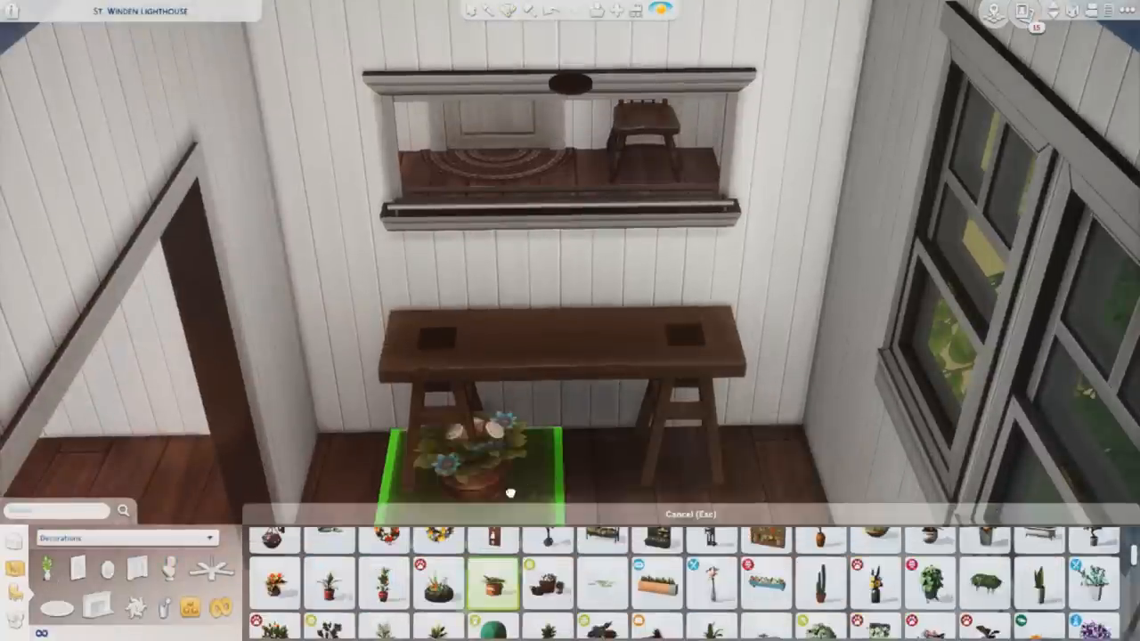
Set the potted flowers beneath the wooden console table
{"action": "left_click", "coordinate": [331, 581]}
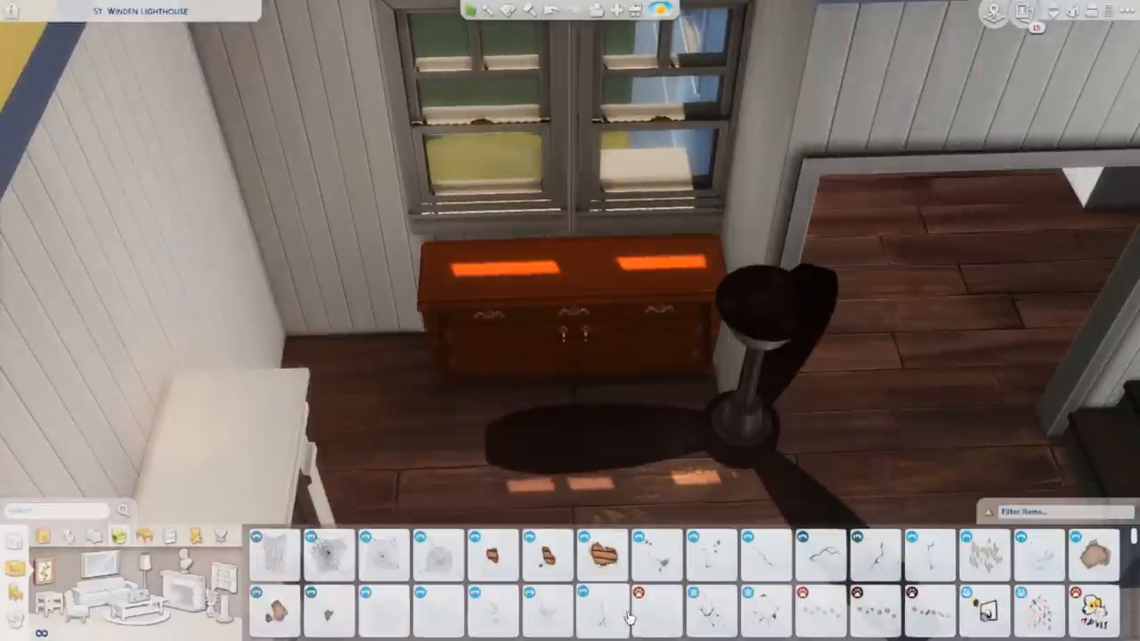
Choose a small decoration to place beside the dresser under the window
{"action": "left_click", "coordinate": [651, 553]}
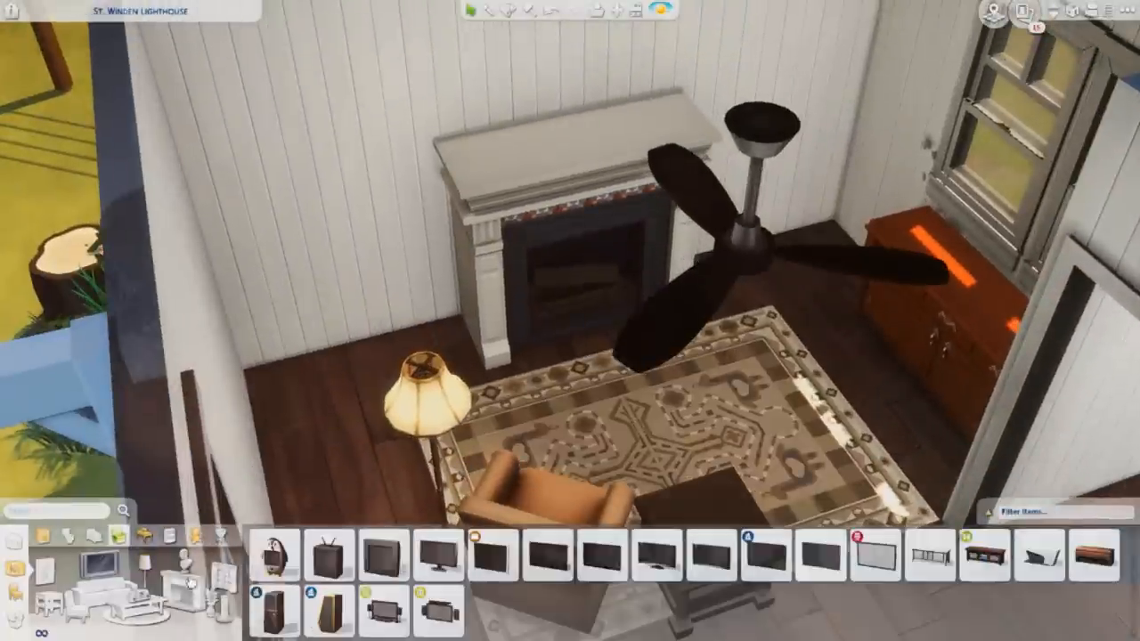
Choose a television for the living room near the fireplace
{"action": "left_click", "coordinate": [328, 554]}
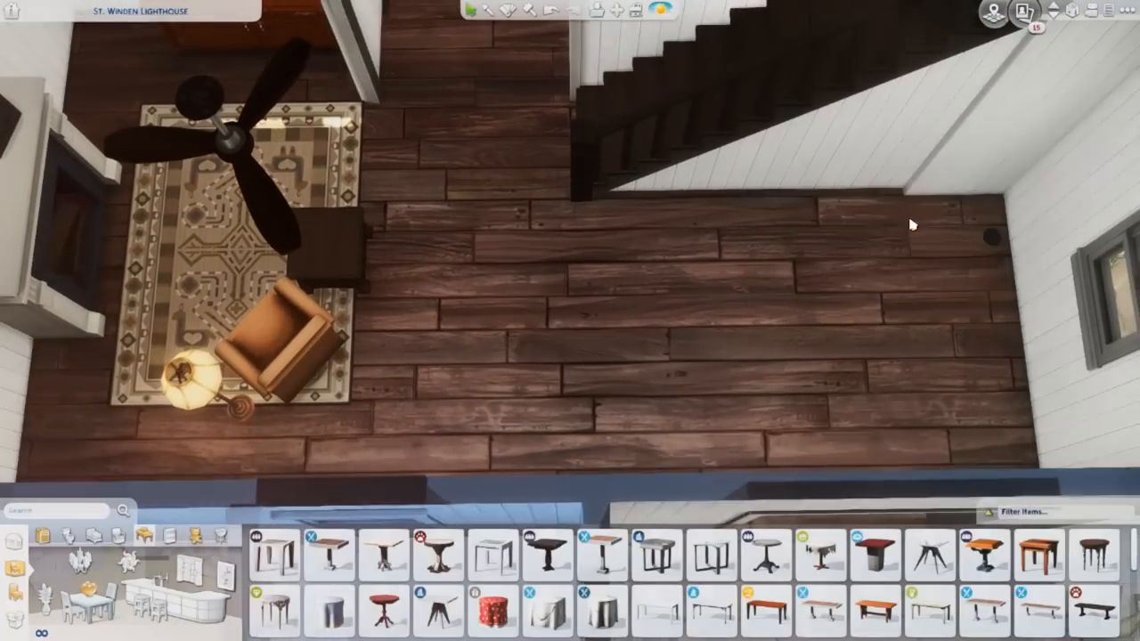
Place the wooden coffee table and add decorations around the living room fireplace
{"action": "left_click", "coordinate": [766, 568]}
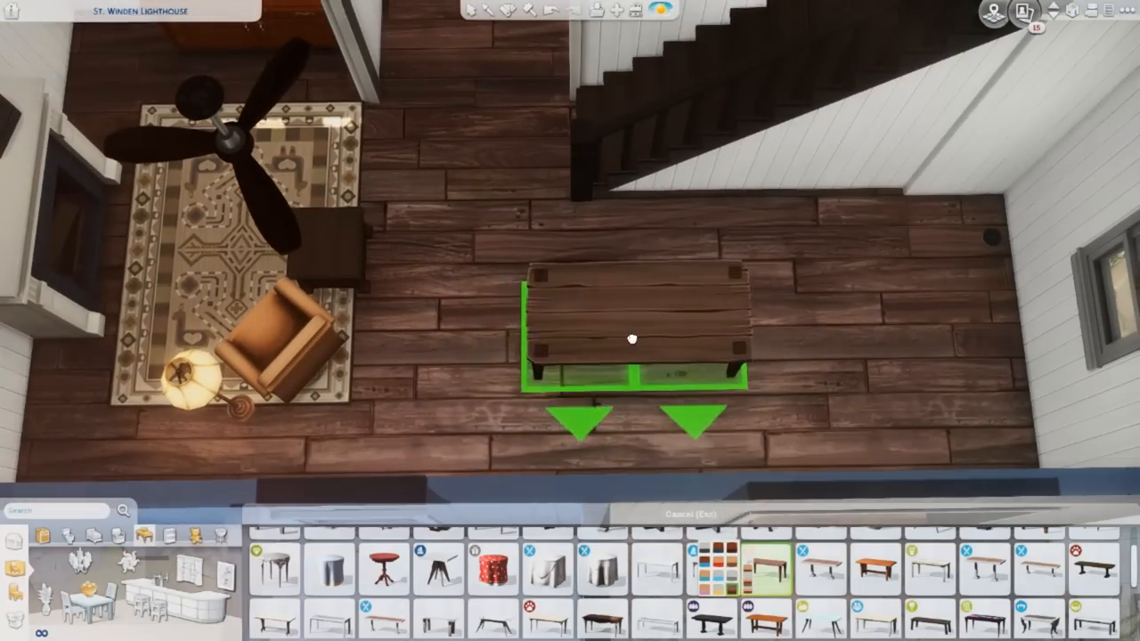
{"action": "scroll", "scroll_direction": "down", "scroll_amount": 3}
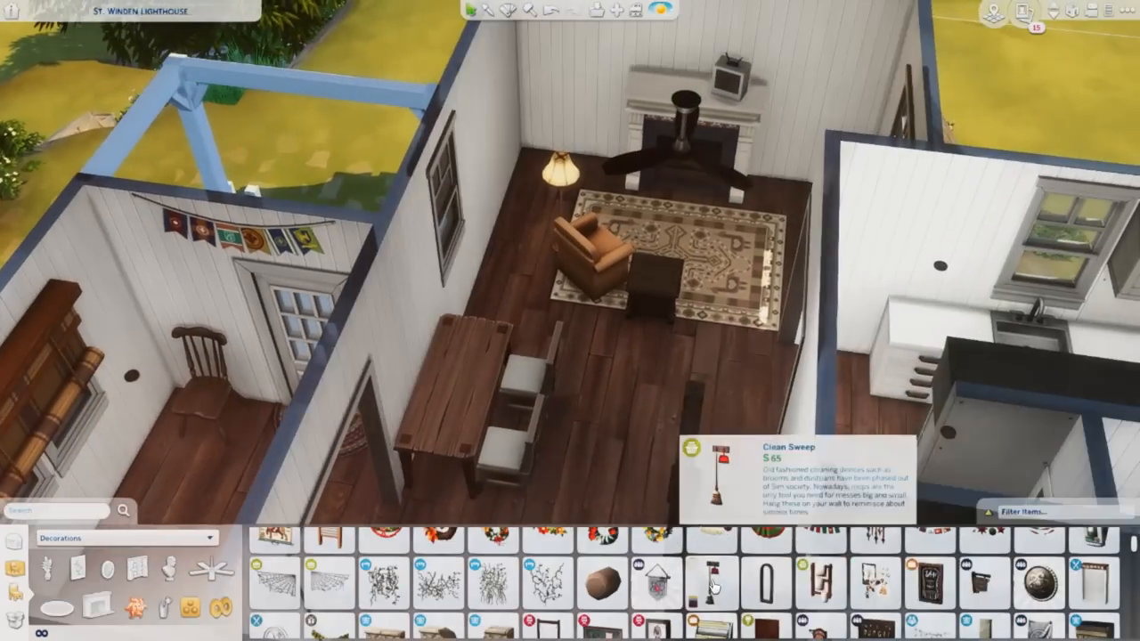
{"action": "left_click", "coordinate": [709, 579]}
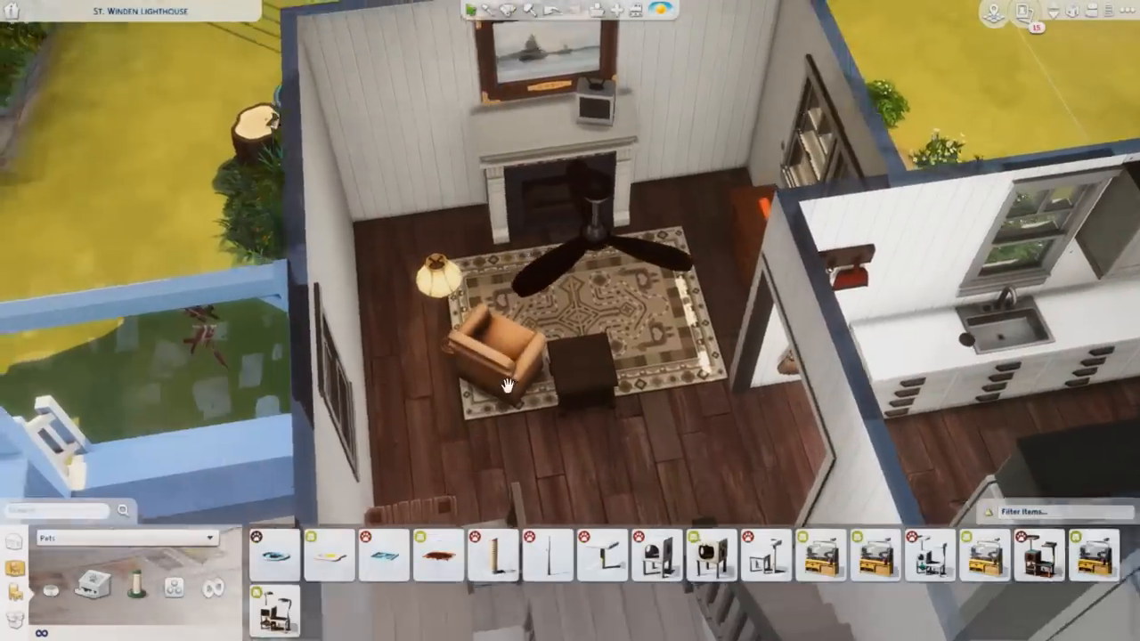
{"action": "left_click", "coordinate": [766, 552]}
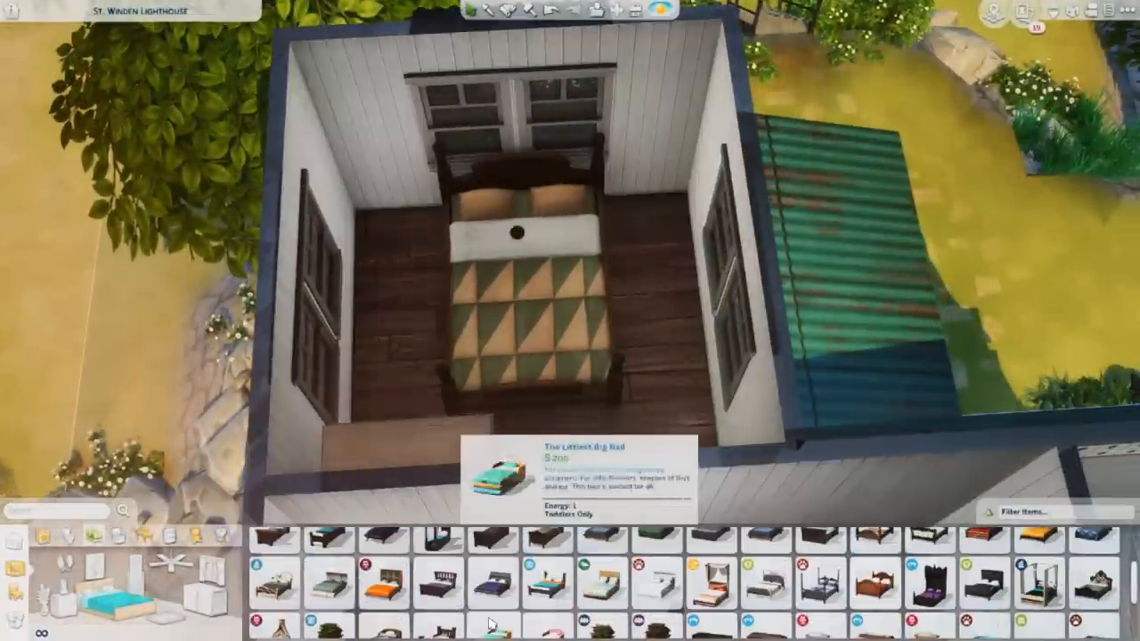
{"action": "mouse_move", "coordinate": [489, 587]}
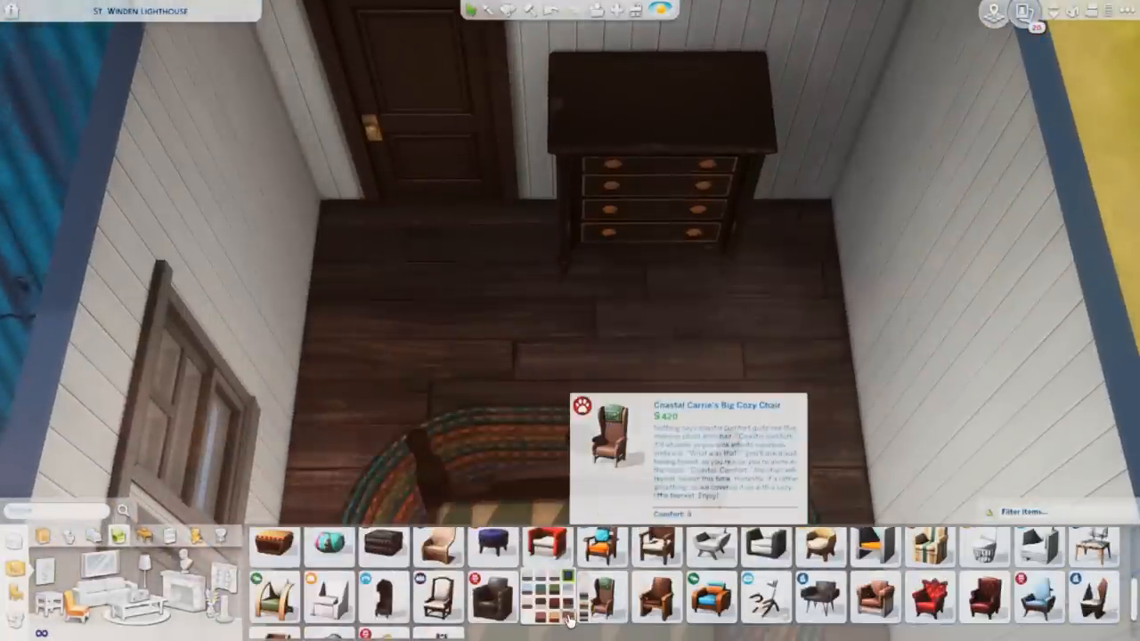
Choose the Big Cozy Chair armchair for the bedroom
{"action": "left_click", "coordinate": [570, 596]}
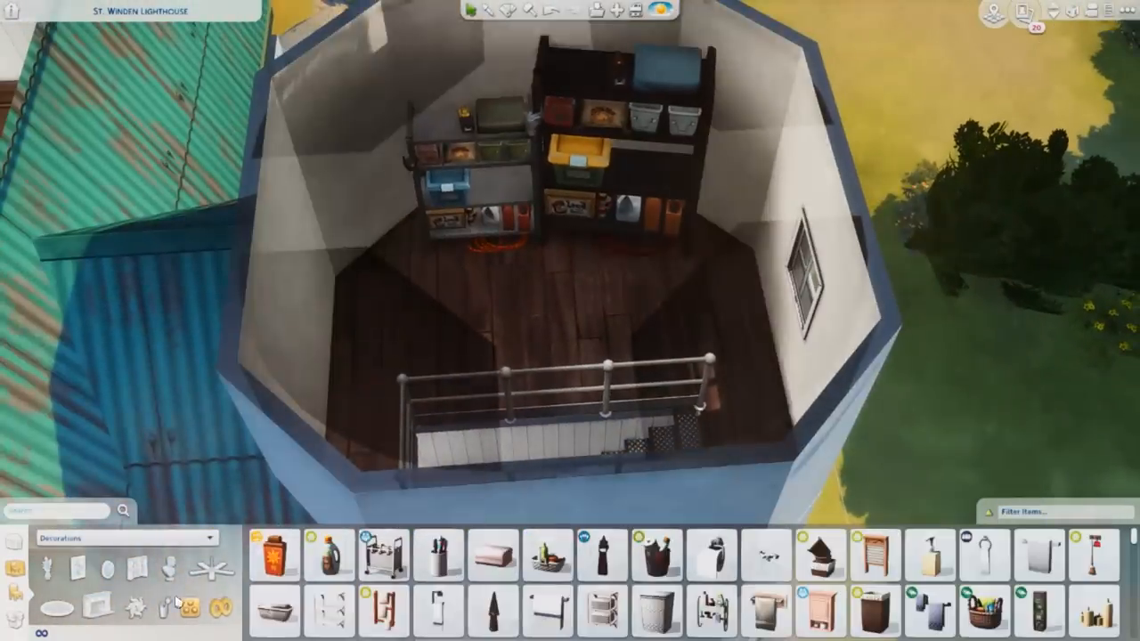
Place a storage chest beside the stocked shelving units in the lighthouse room
{"action": "left_click", "coordinate": [655, 554]}
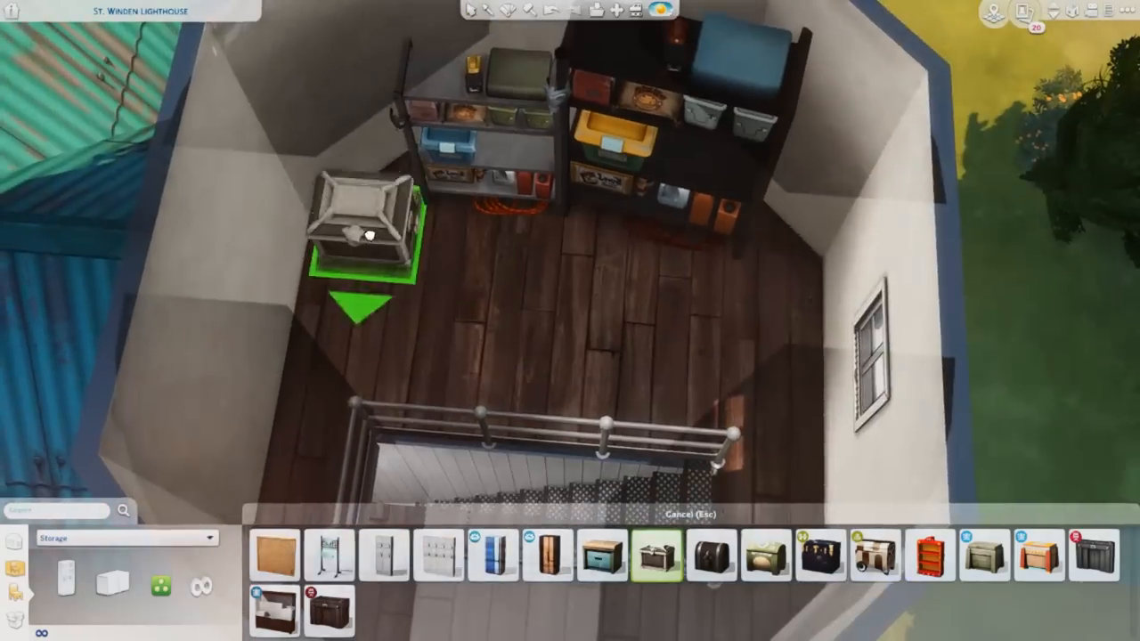